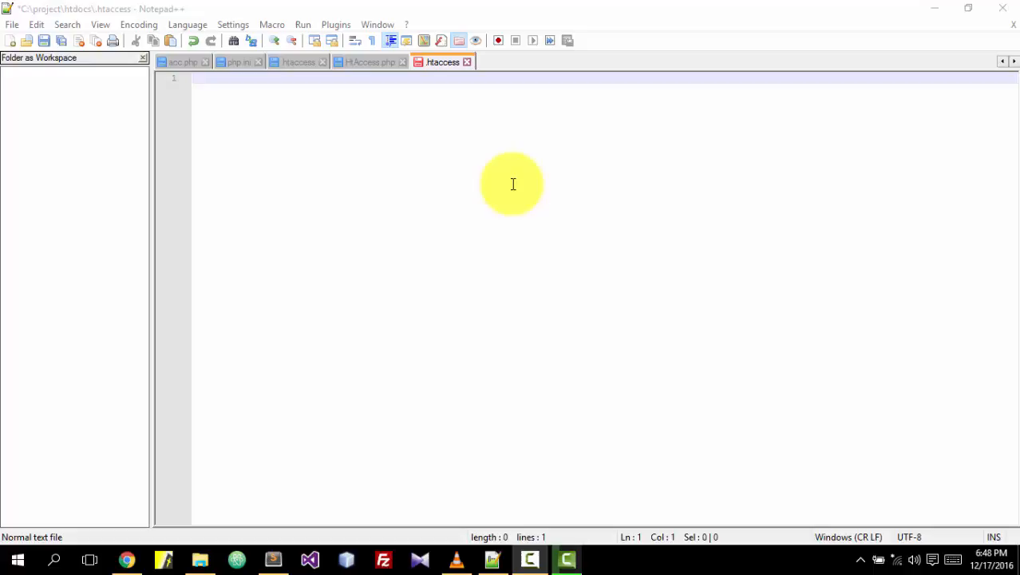
mouse_move(198, 552)
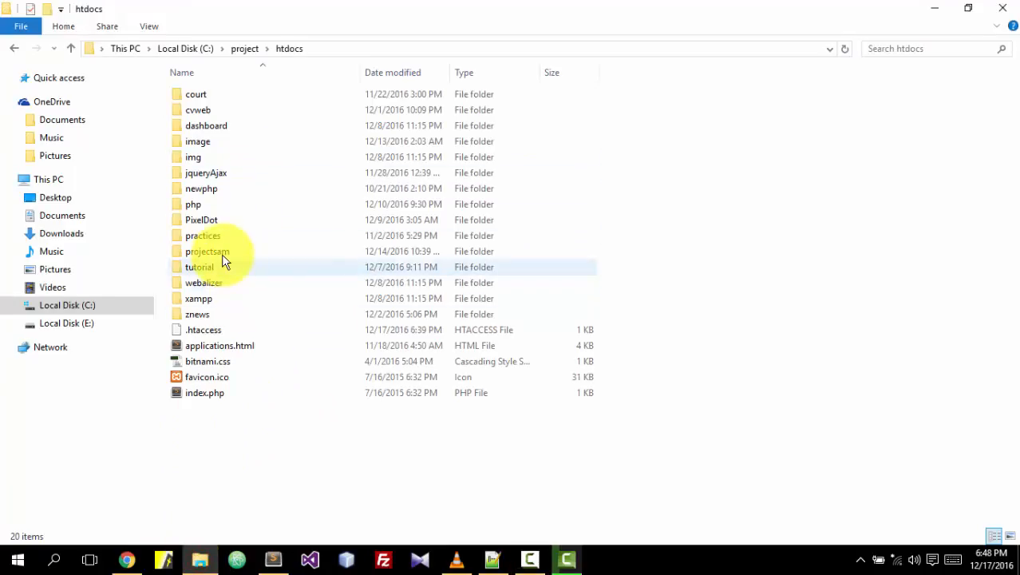
Navigate into php > postandfetch > chat to see account.php, friend.php and index.php.
double_click(193, 204)
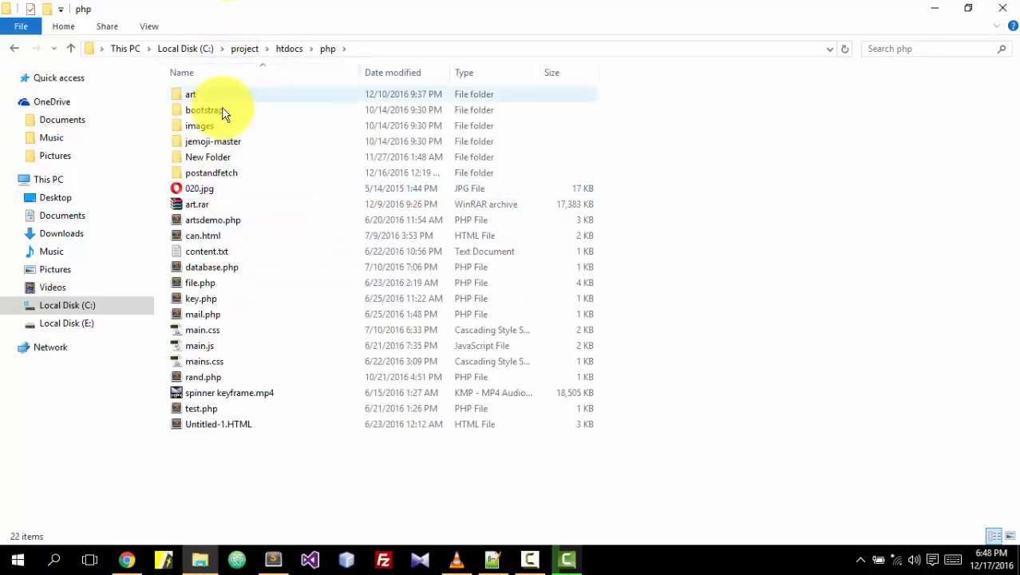
click(211, 173)
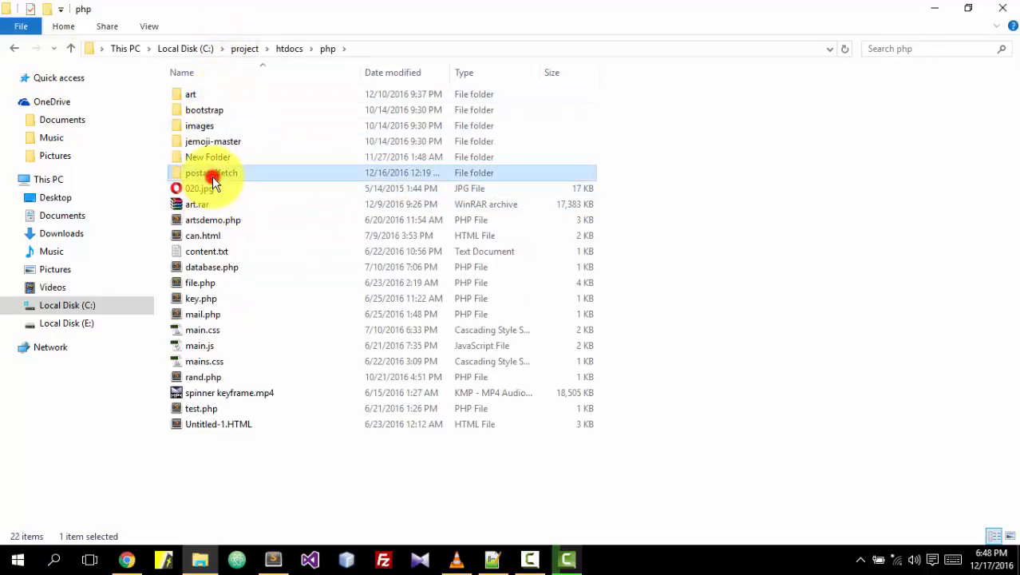
double_click(211, 172)
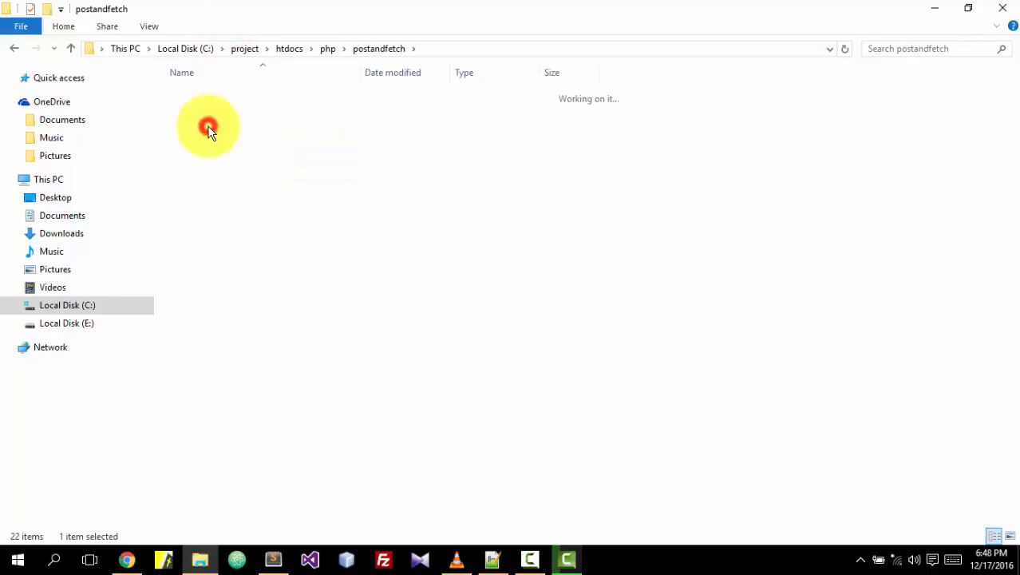
double_click(207, 125)
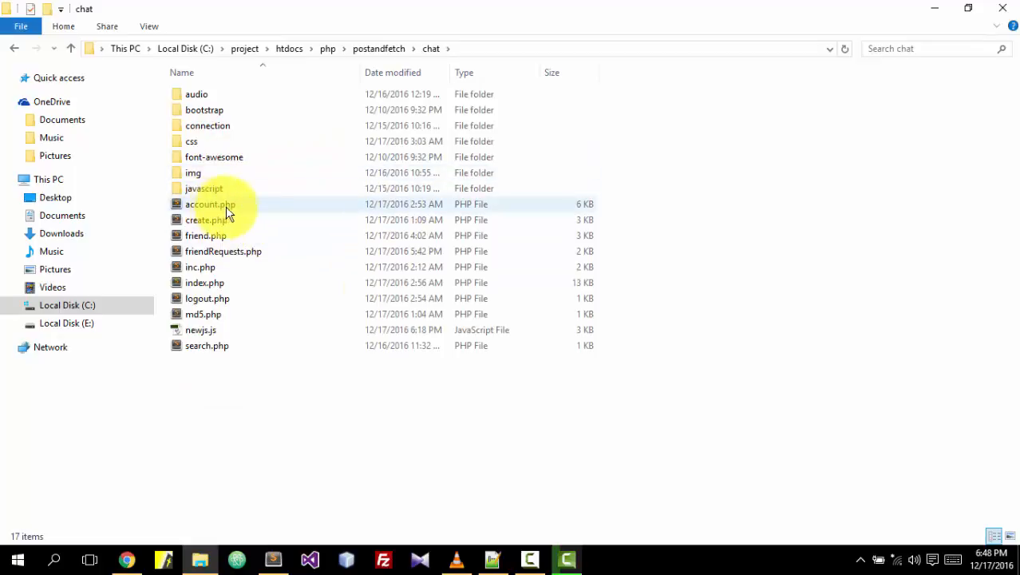
click(206, 220)
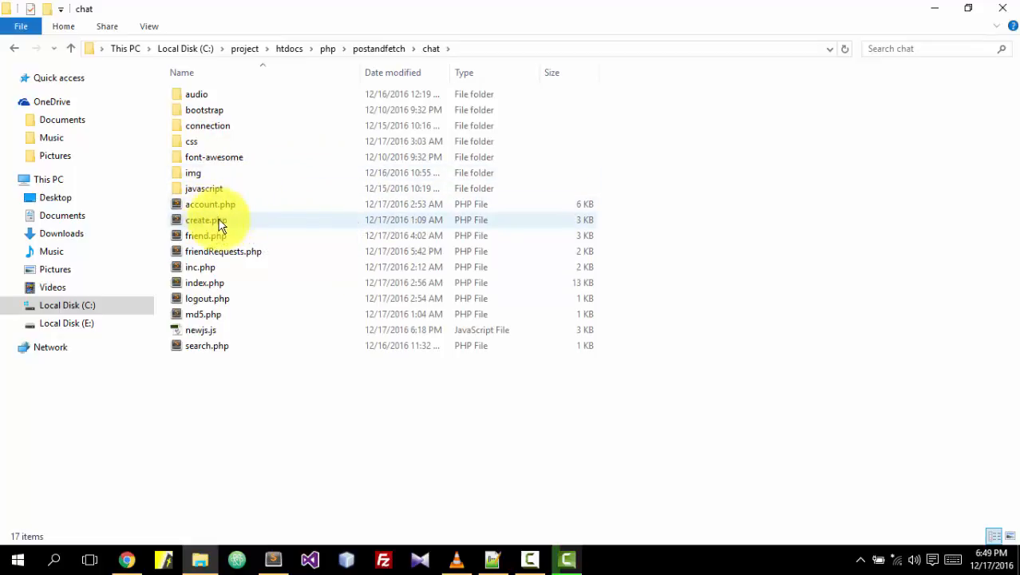
mouse_move(206, 236)
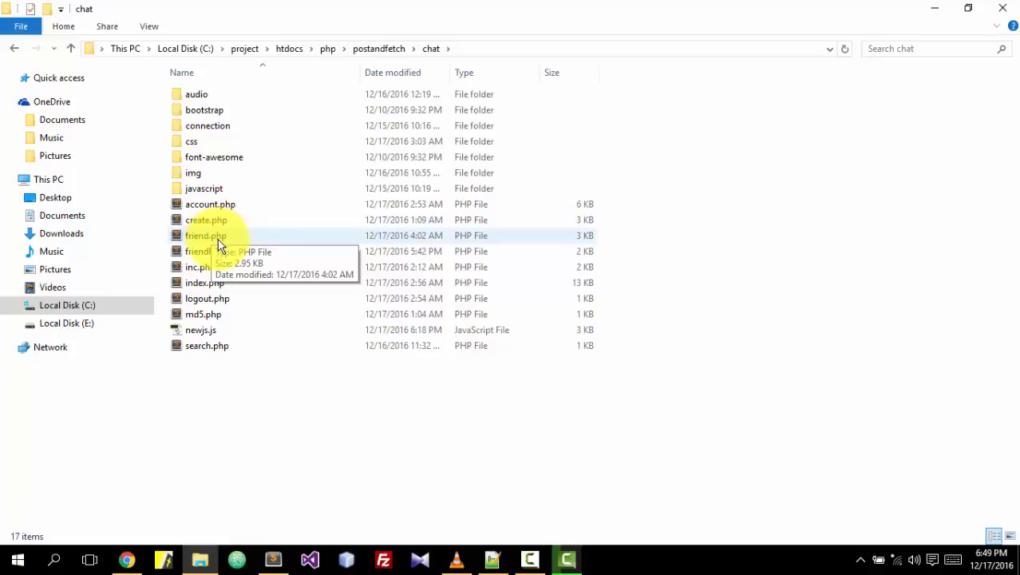
mouse_move(242, 253)
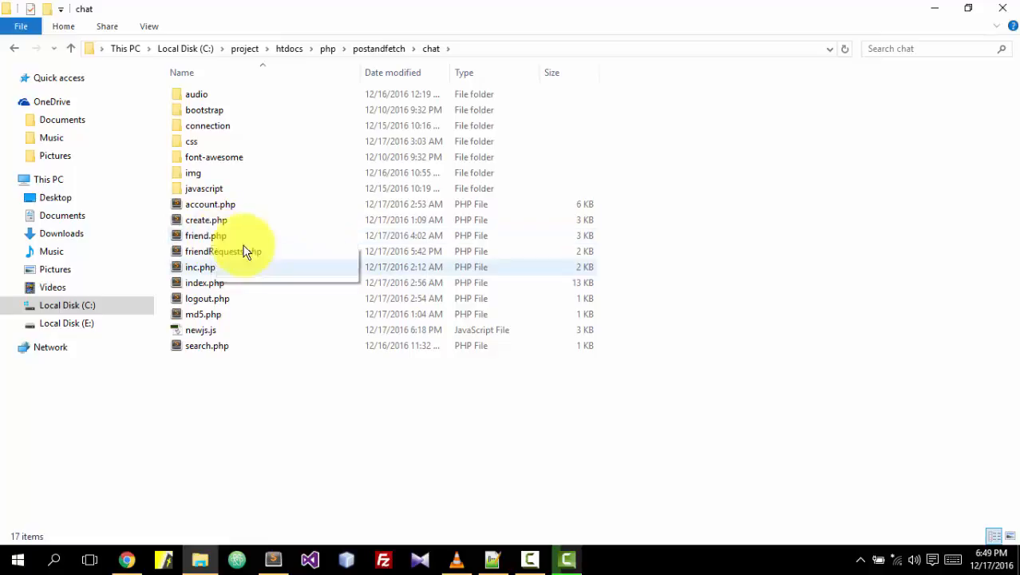
mouse_move(466, 466)
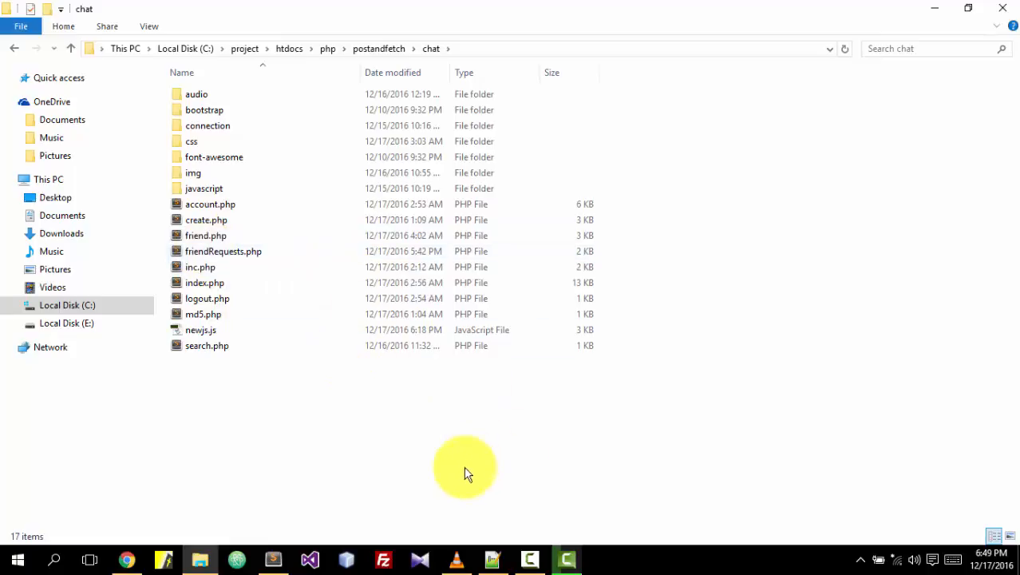
mouse_move(492, 559)
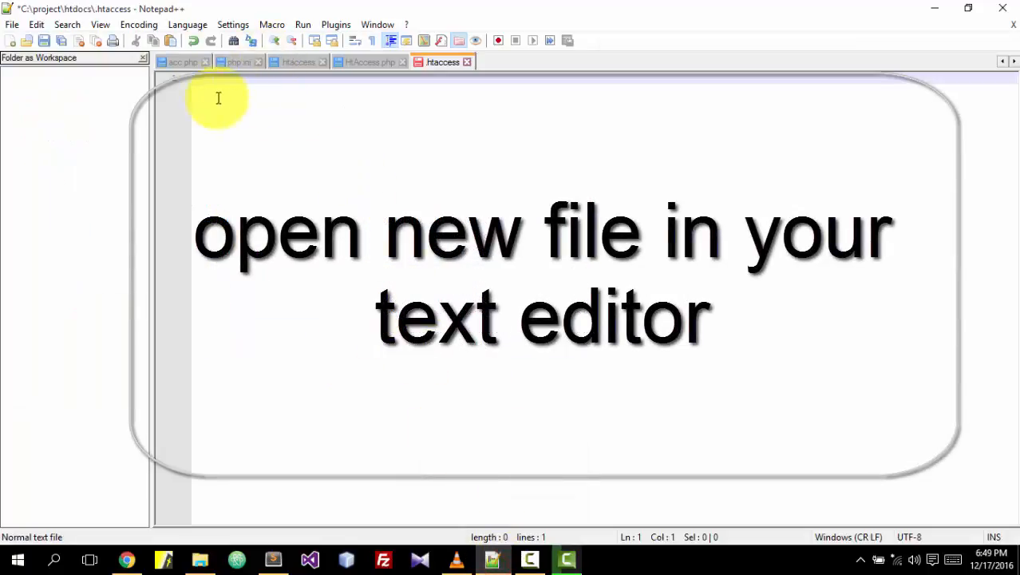
mouse_move(316, 112)
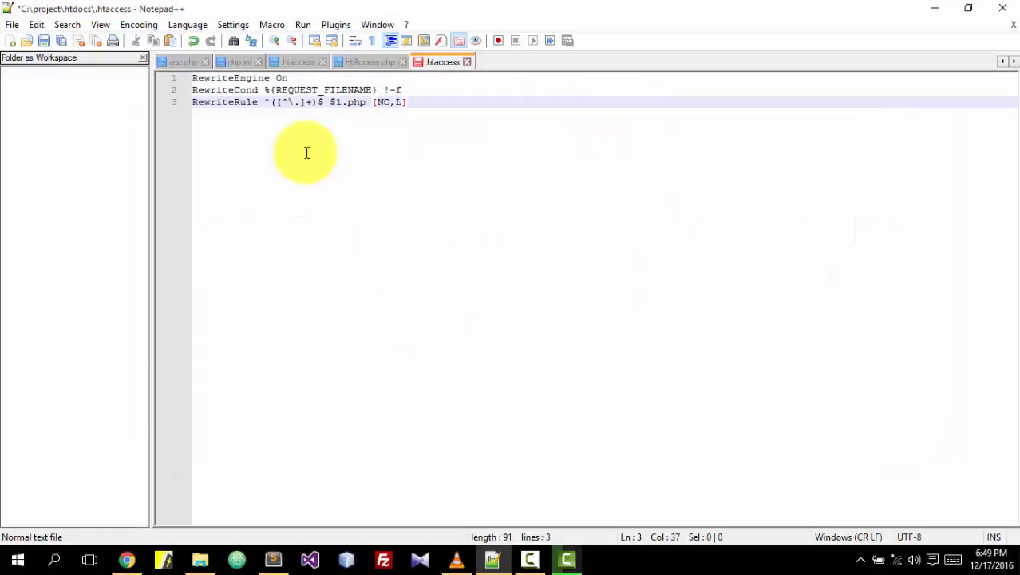
Bring up the File menu to save the typed rewrite rules.
click(12, 24)
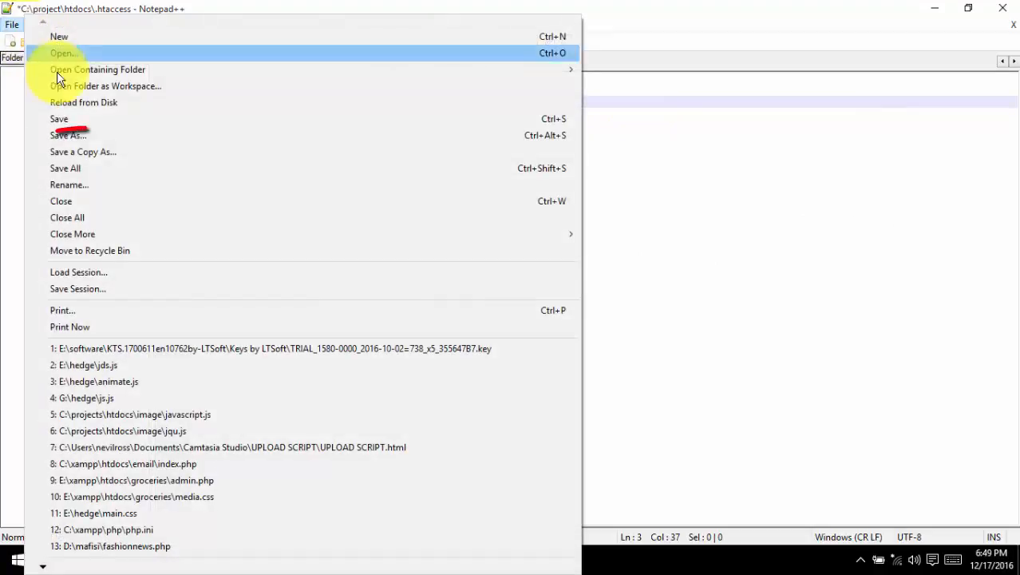
Save the file as .htaccess in htdocs, replacing the existing .htaccess.
click(67, 134)
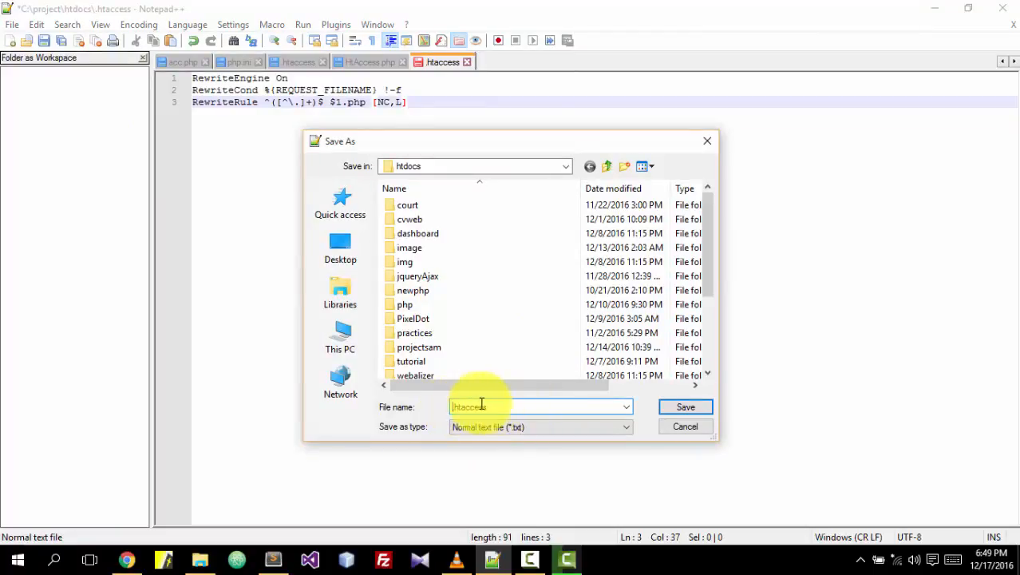
mouse_move(685, 407)
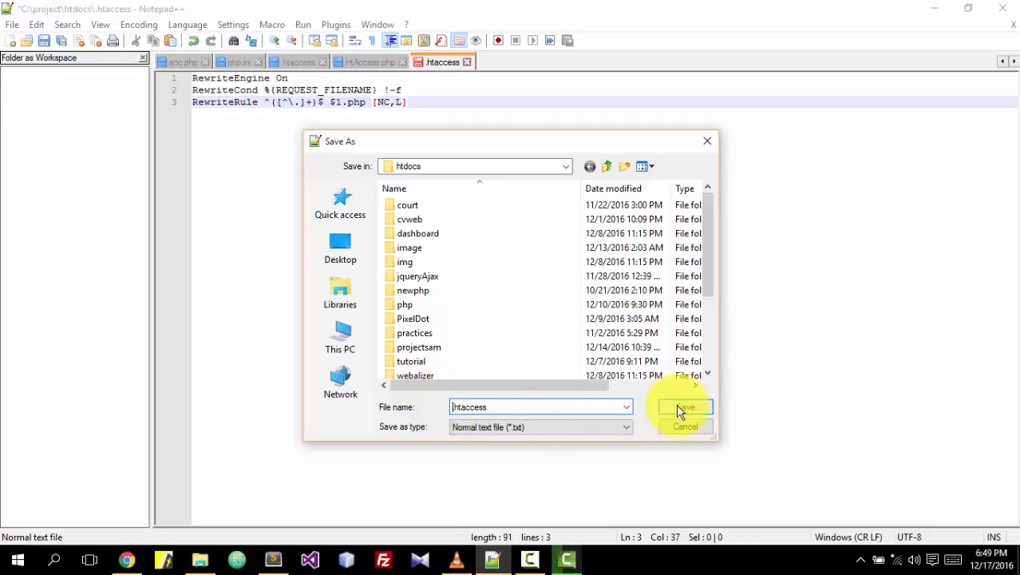
click(684, 407)
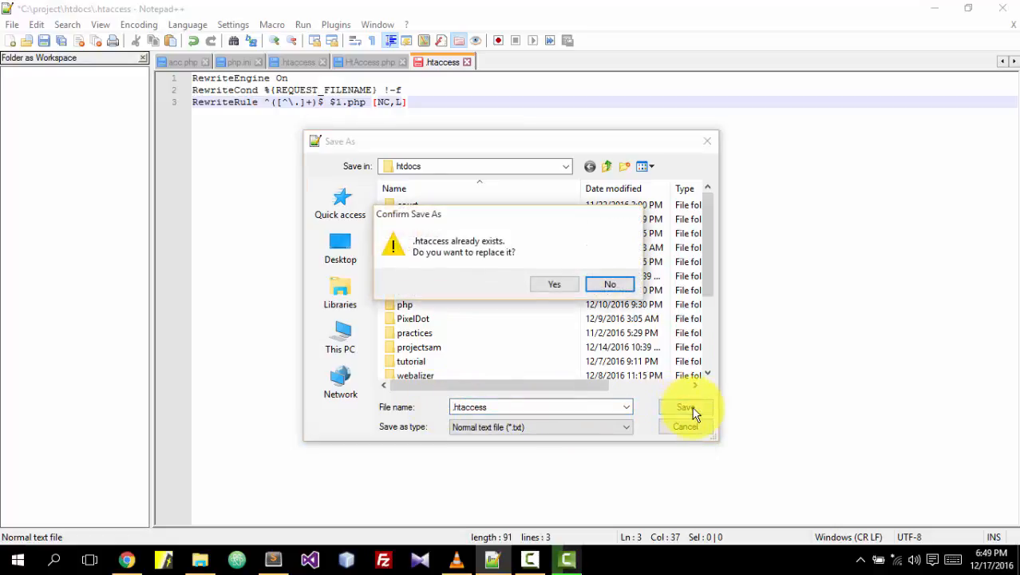
mouse_move(471, 255)
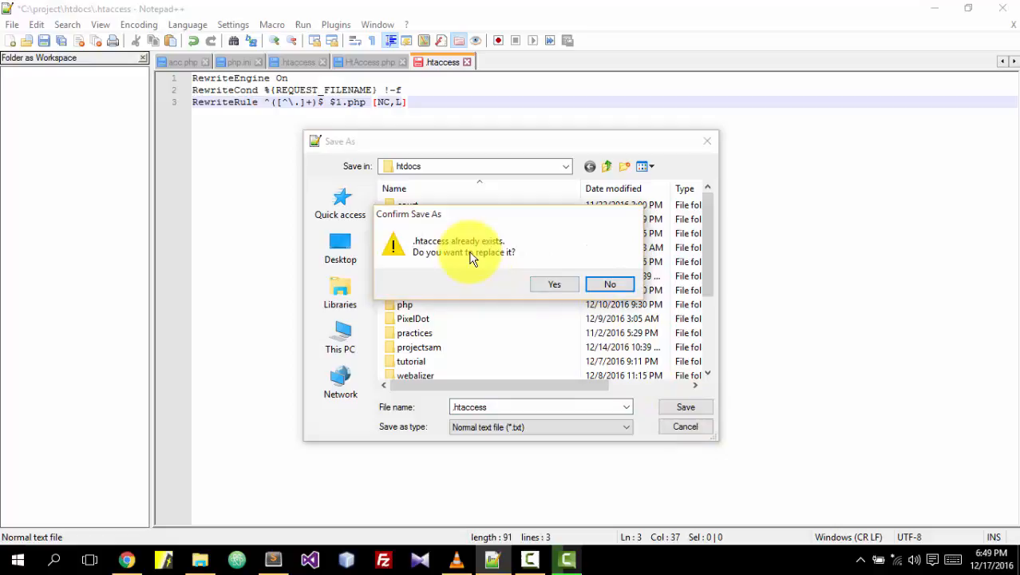
click(554, 284)
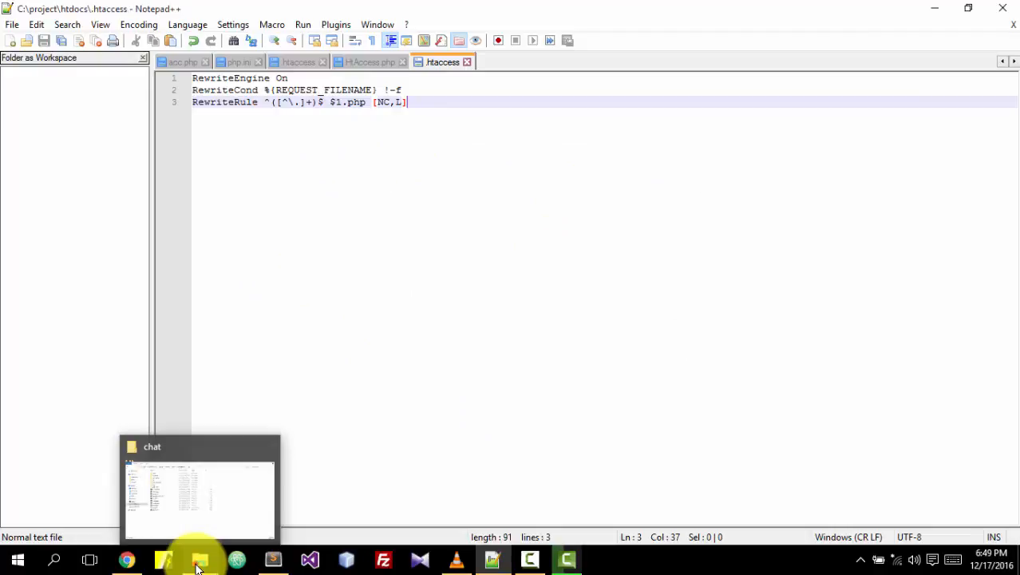
Return to the File Explorer window and step back up to htdocs.
click(200, 487)
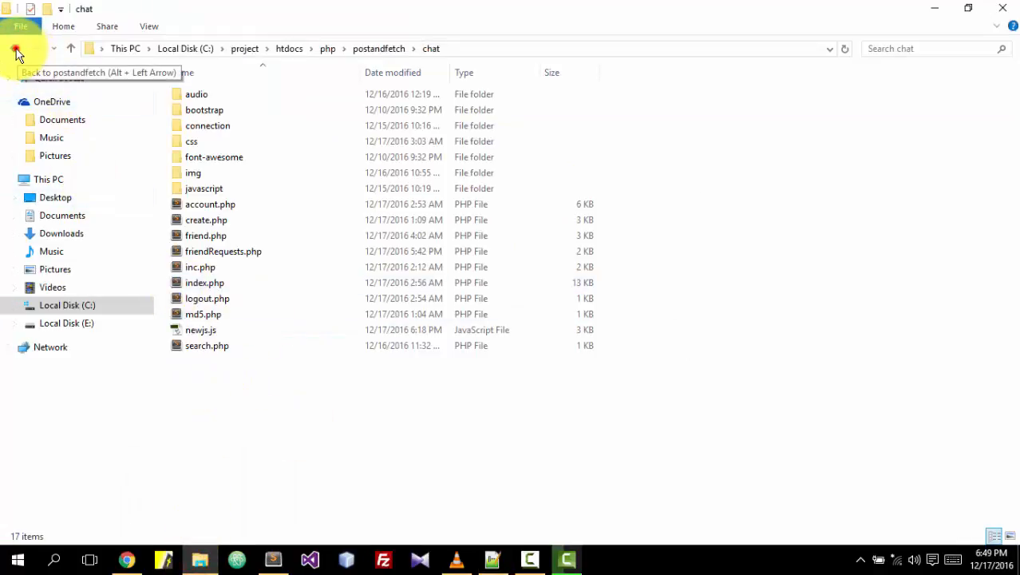
click(13, 48)
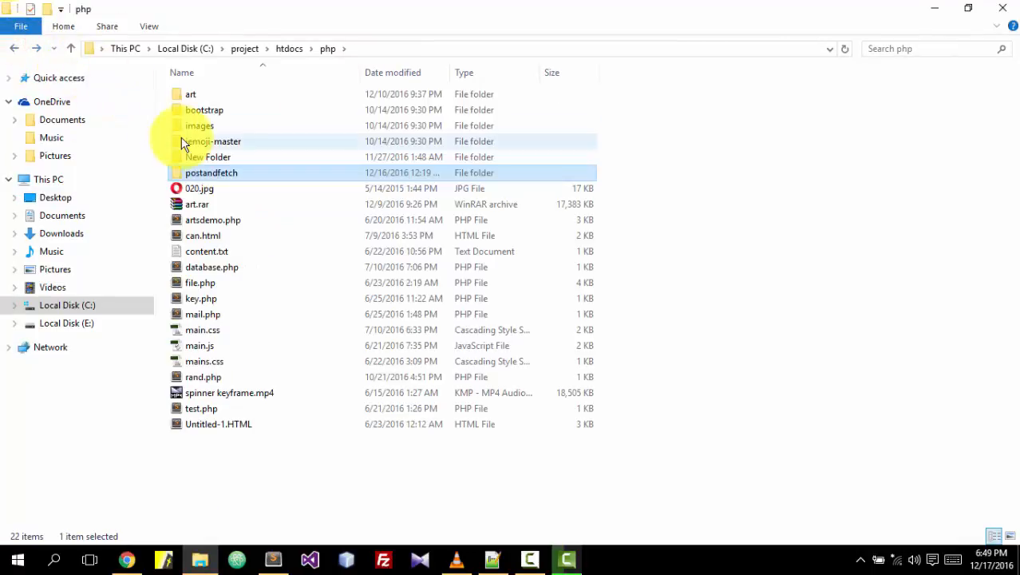
click(12, 48)
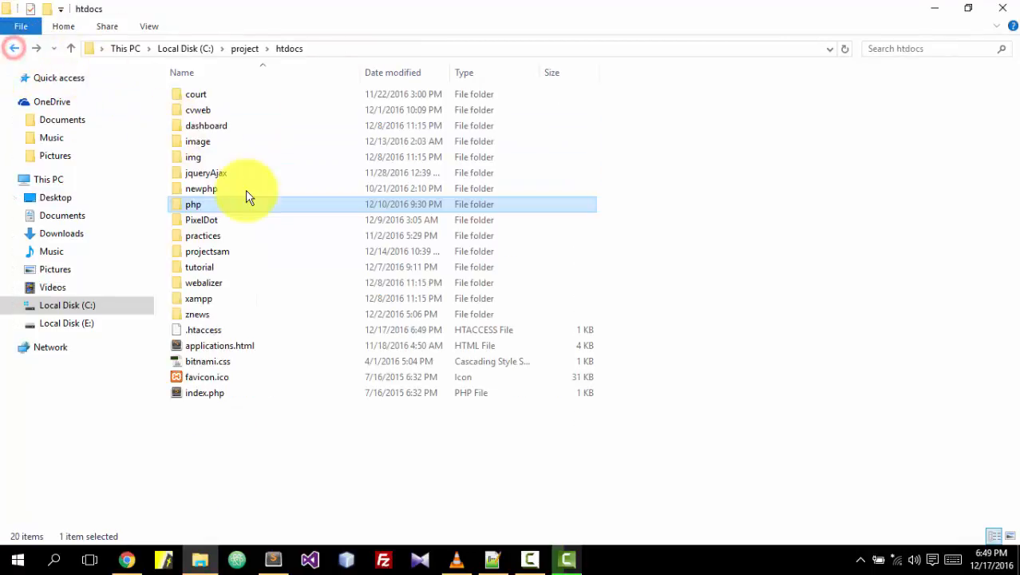
mouse_move(231, 328)
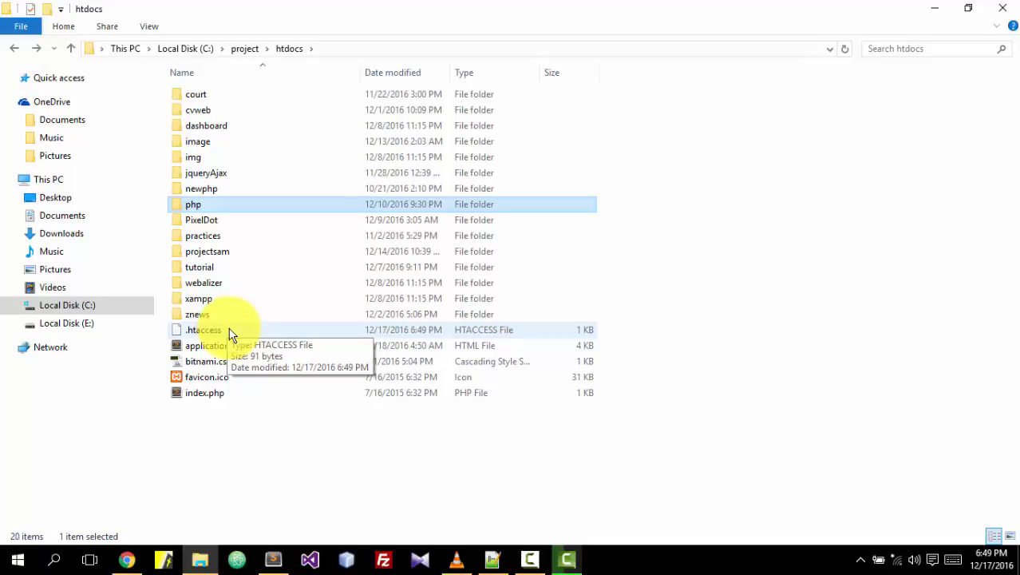
mouse_move(240, 334)
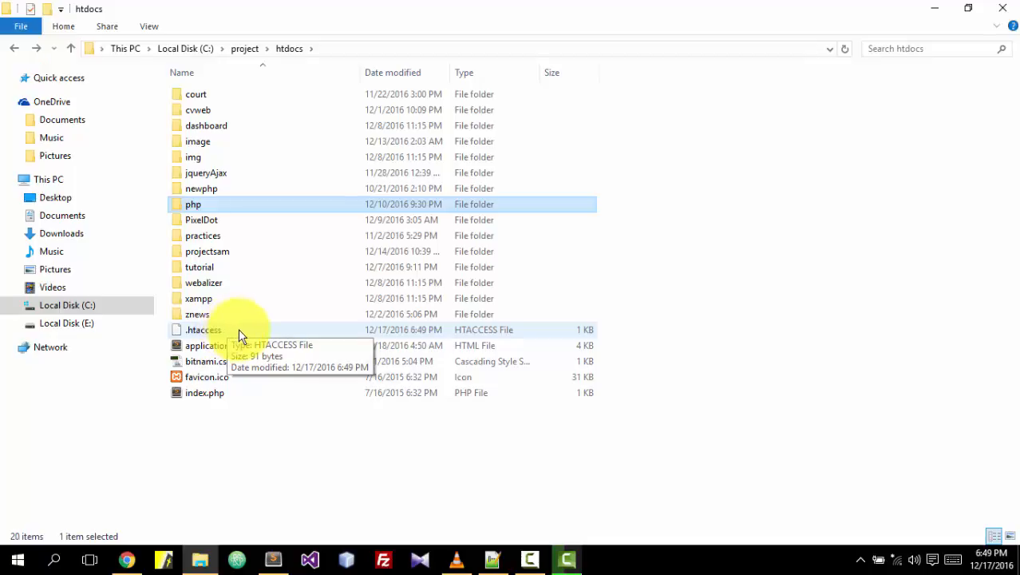
mouse_move(115, 305)
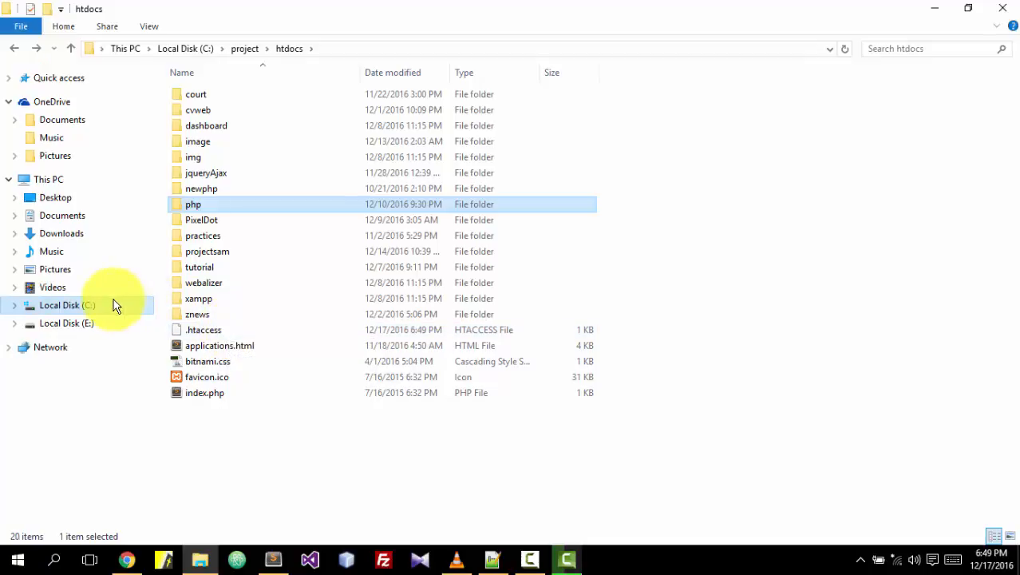
Browse C: > project > htdocs to confirm .htaccess is listed.
click(67, 305)
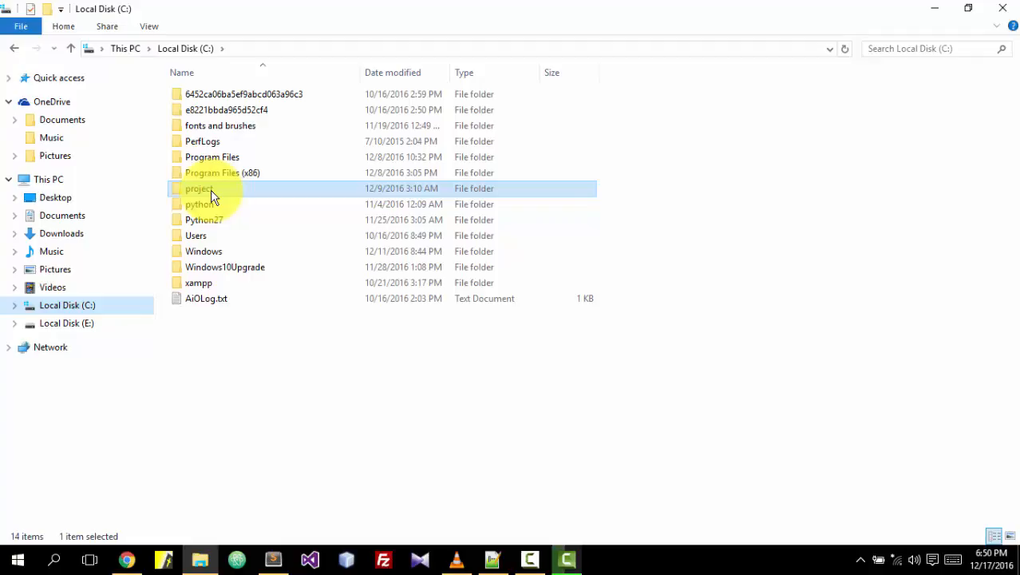
double_click(199, 188)
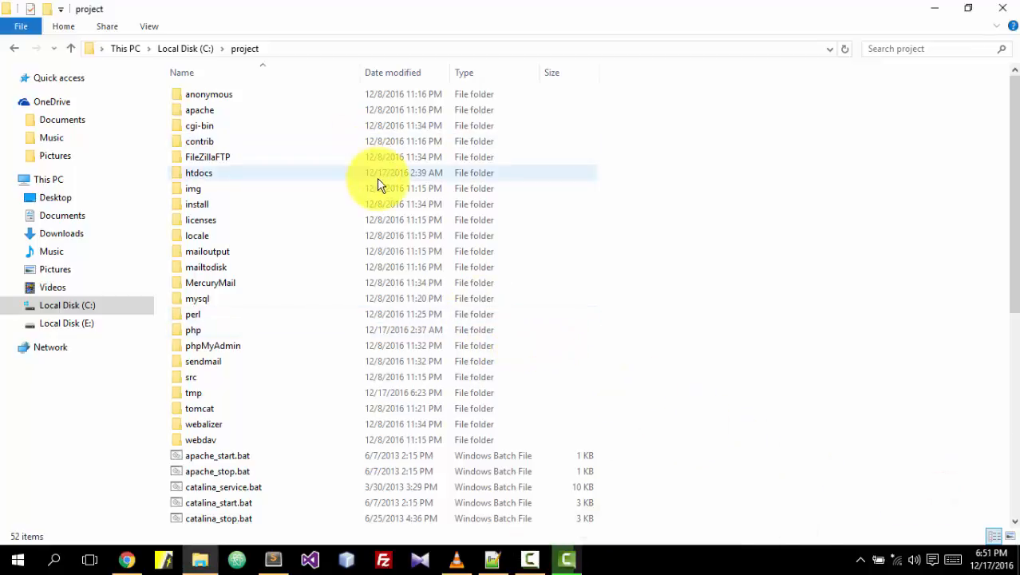
mouse_move(272, 172)
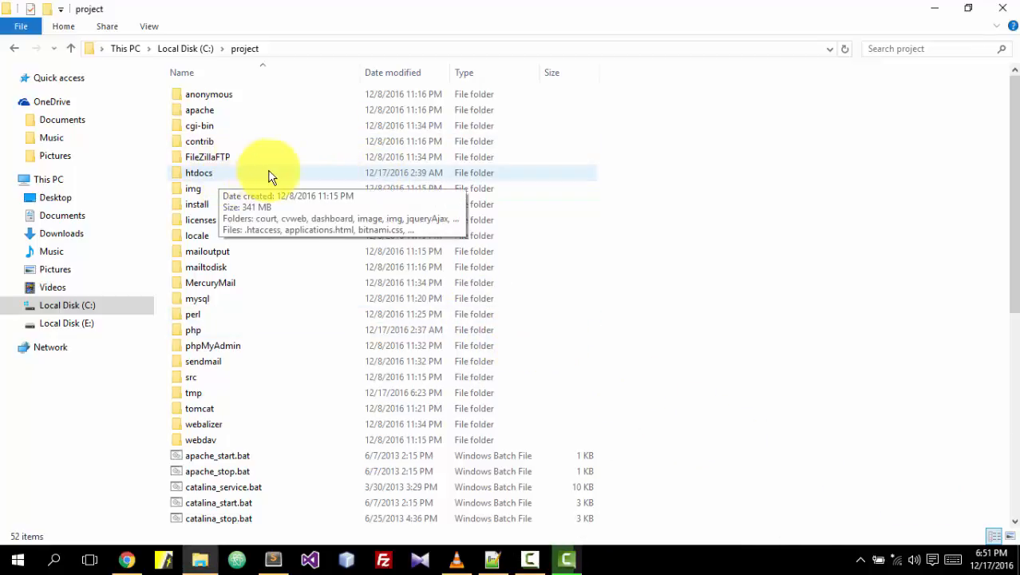
double_click(198, 173)
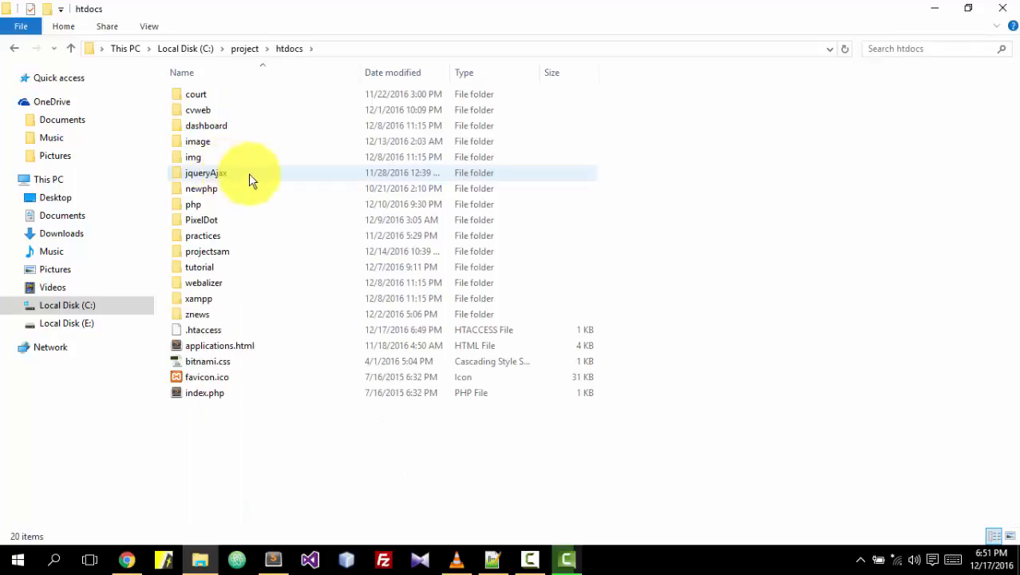
mouse_move(683, 351)
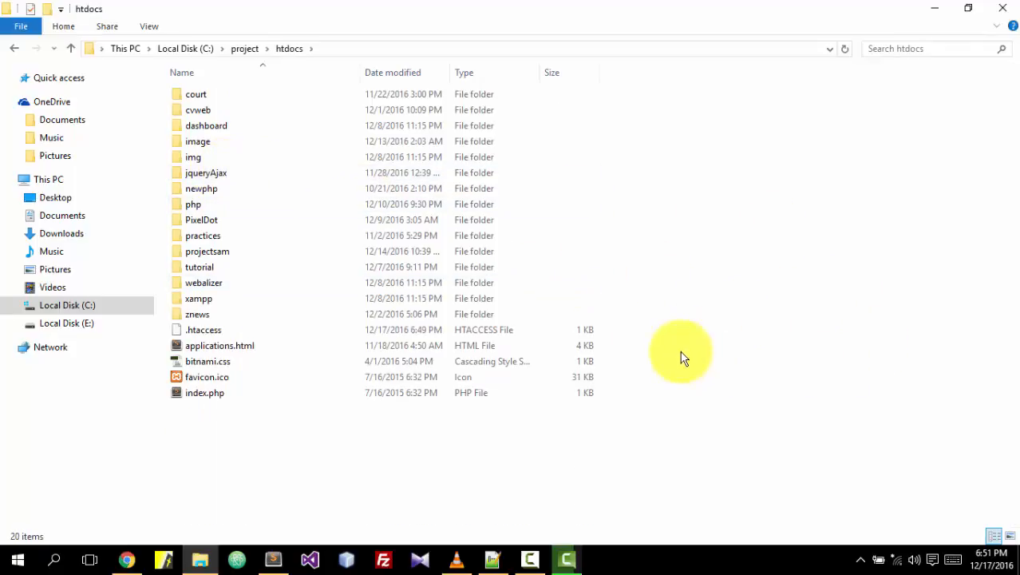
mouse_move(679, 311)
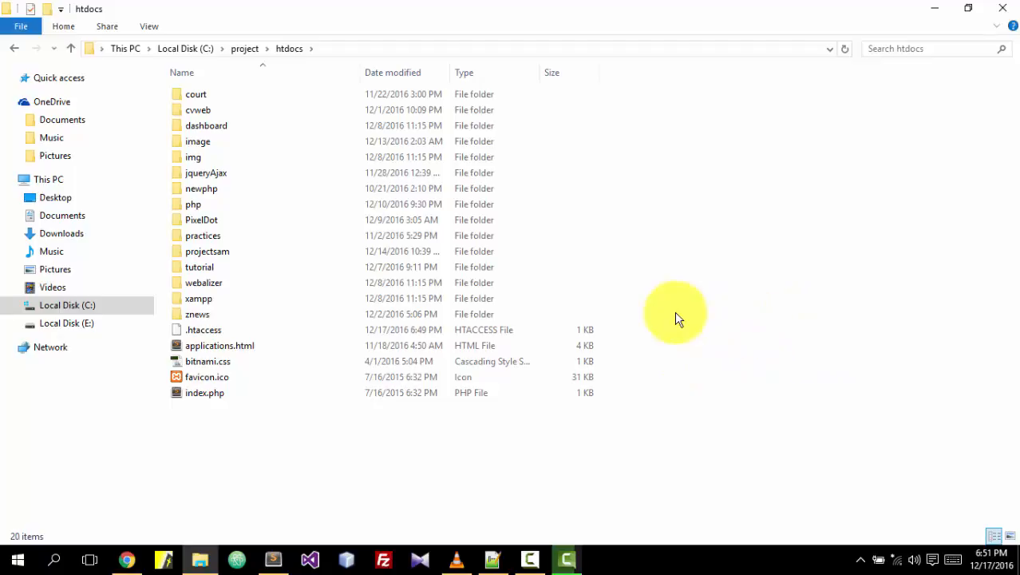
mouse_move(631, 375)
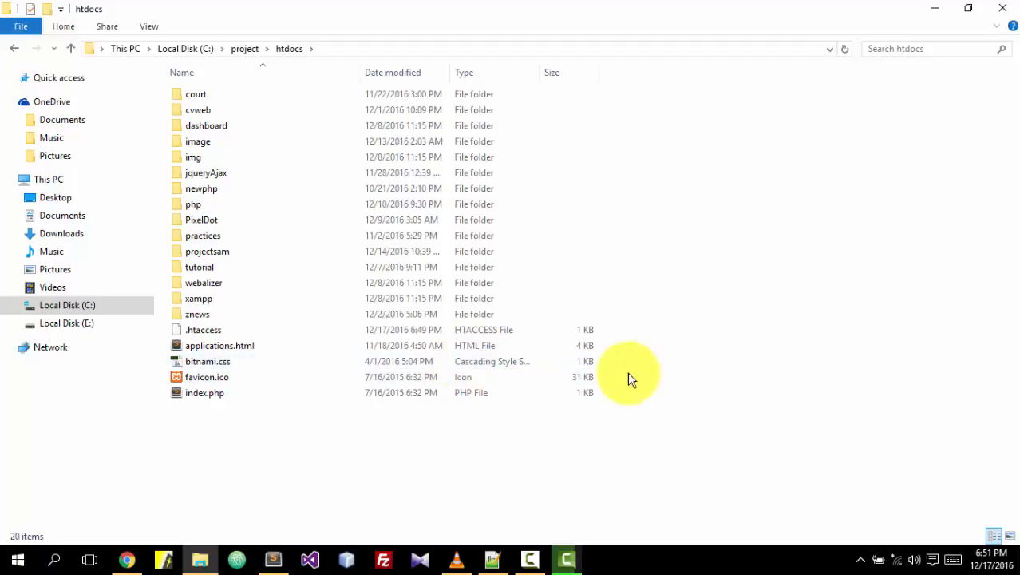
mouse_move(128, 559)
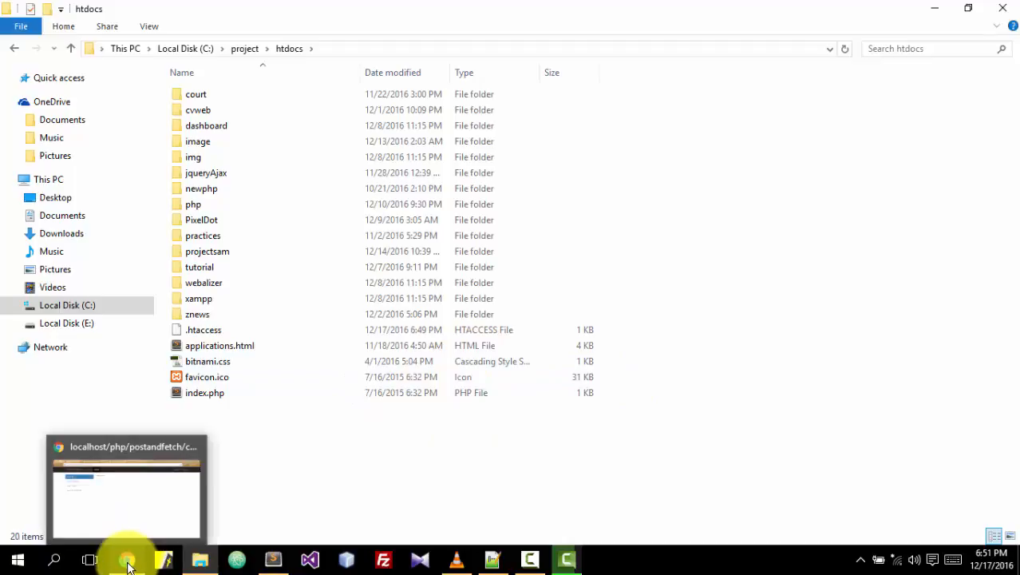
Switch to Chrome to load localhost/php/postandfetch/chat/friend without .php.
click(126, 487)
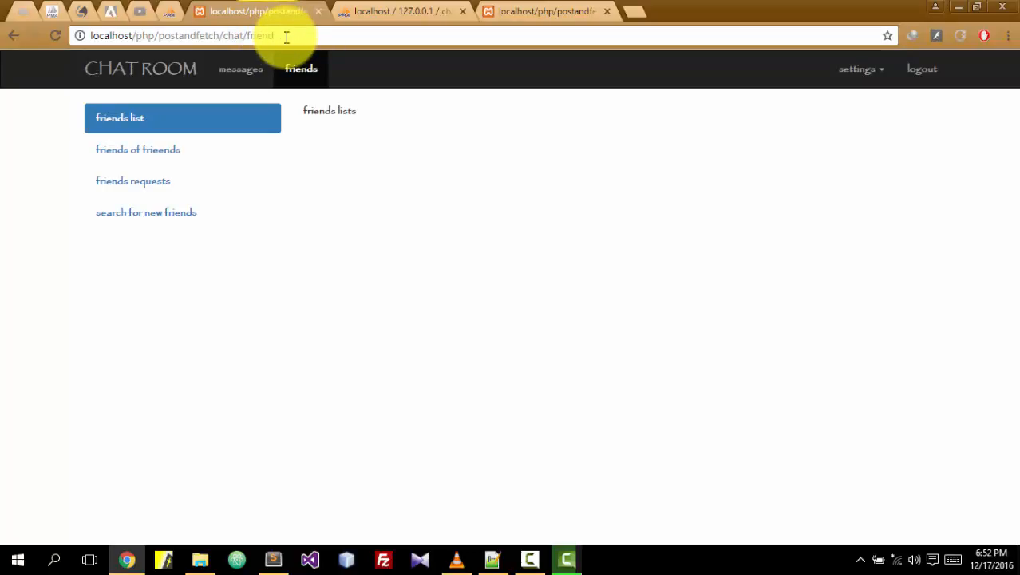
mouse_move(413, 79)
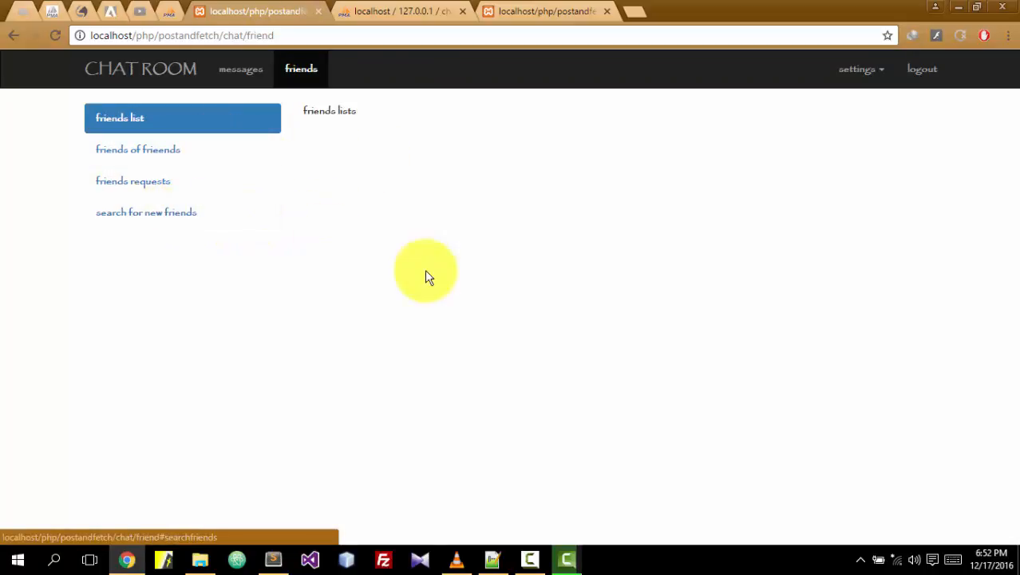
mouse_move(562, 545)
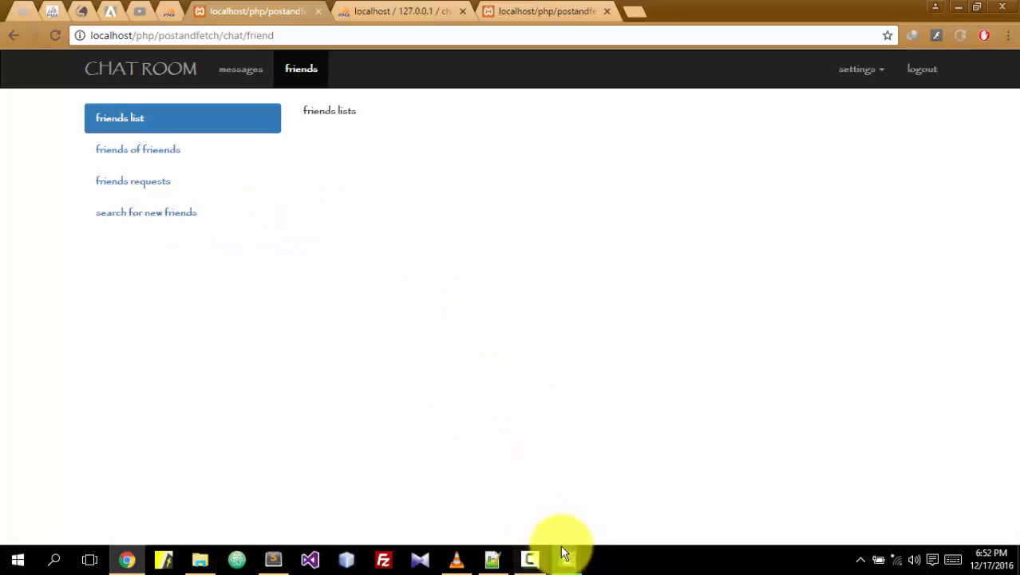